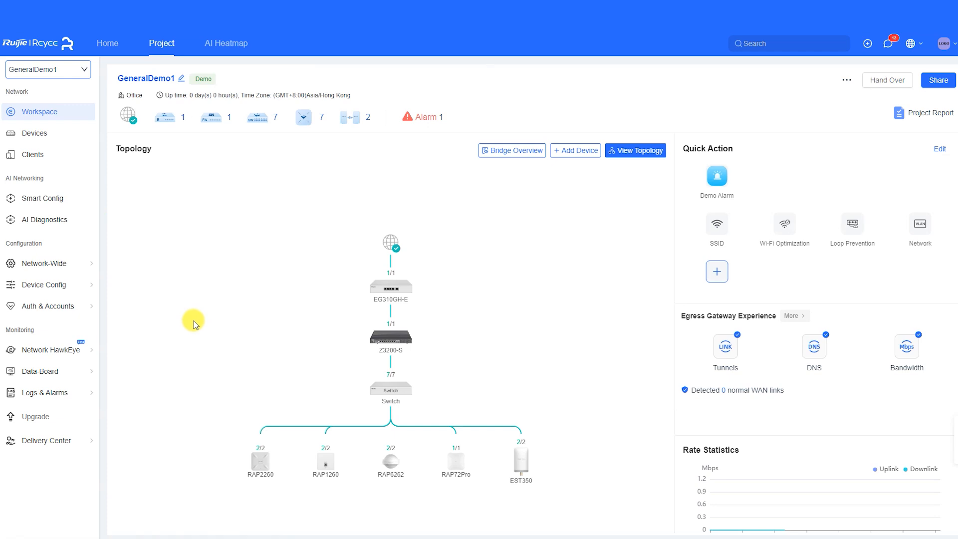
Enable Wi-Fi Optimization under Network-Wide > Optimization for GeneralDemo1.
{"action": "left_click", "coordinate": [44, 263]}
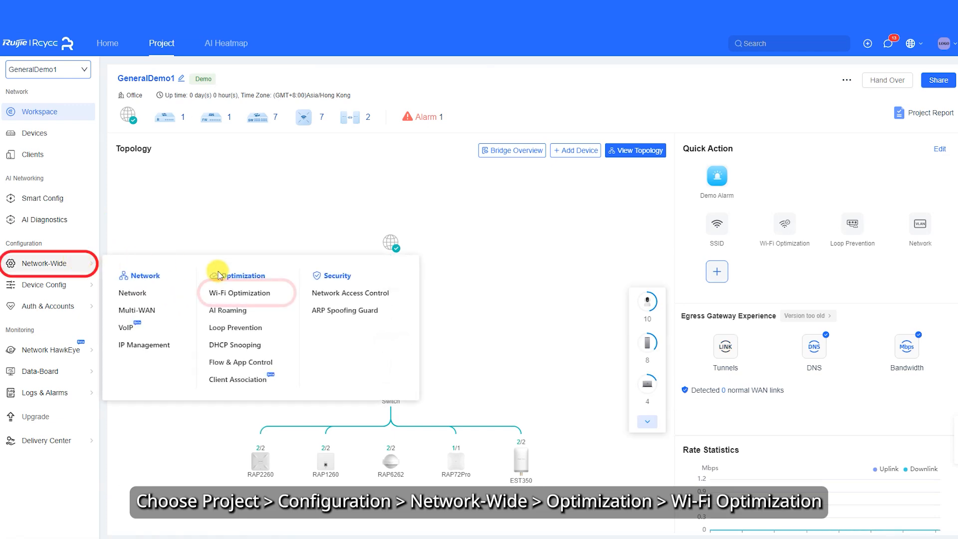
{"action": "left_click", "coordinate": [240, 293]}
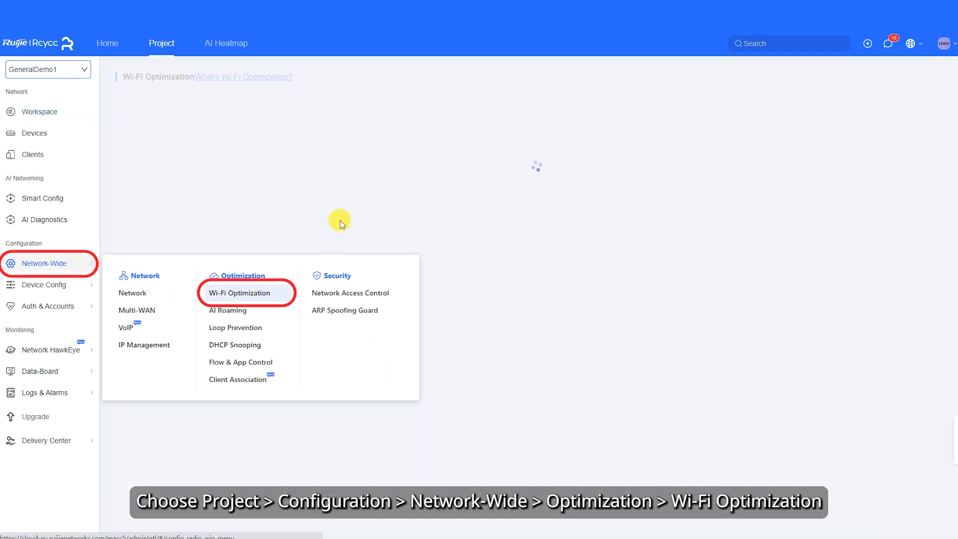
{"action": "left_click", "coordinate": [239, 292]}
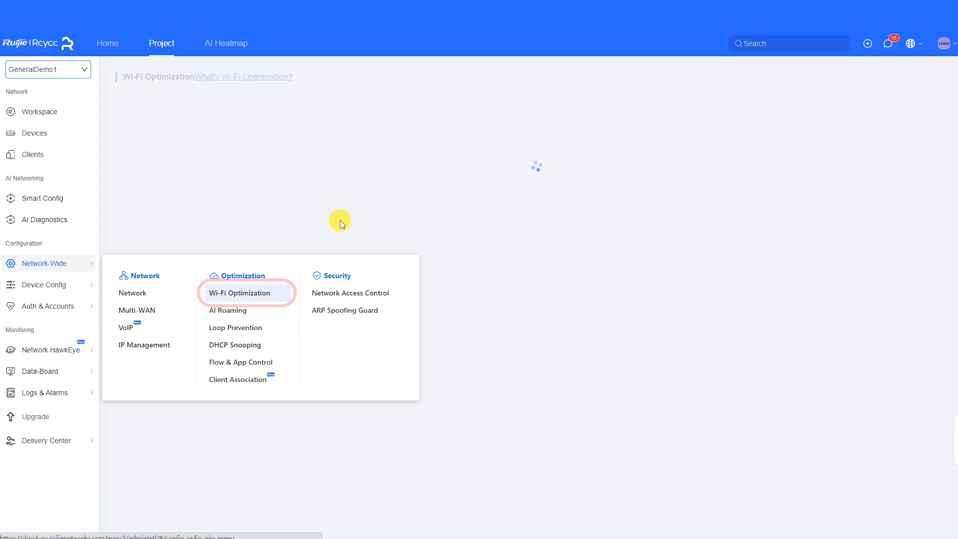
{"action": "left_click", "coordinate": [240, 293]}
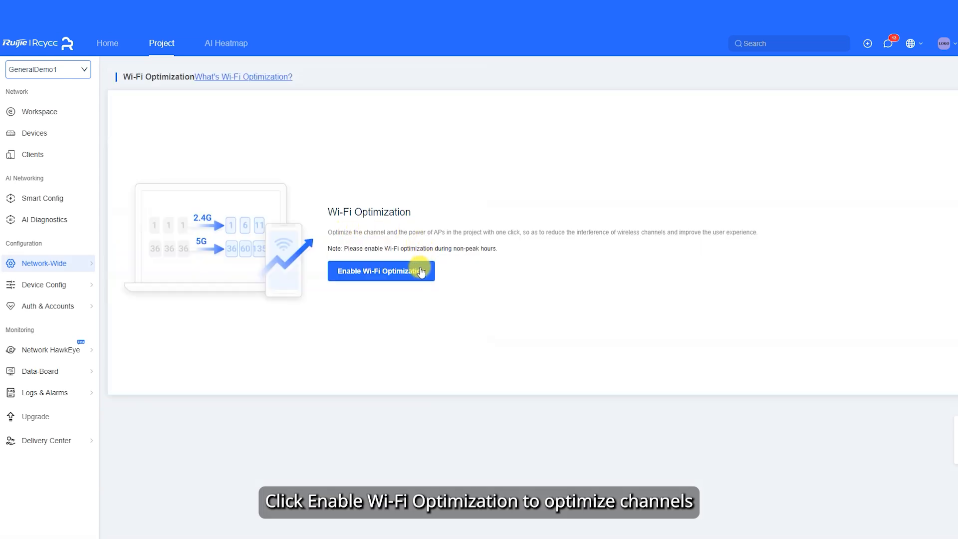
{"action": "left_click", "coordinate": [381, 271]}
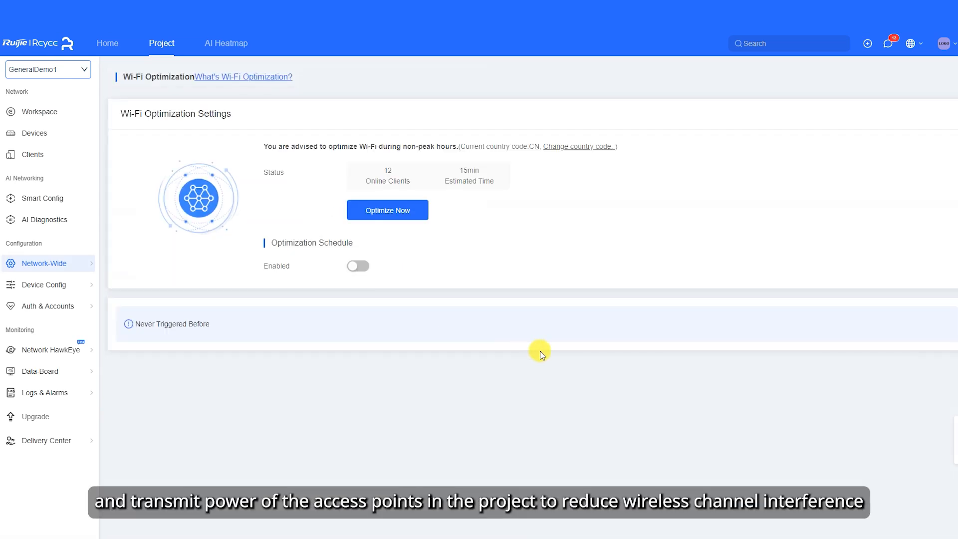
{"action": "mouse_move", "coordinate": [520, 307]}
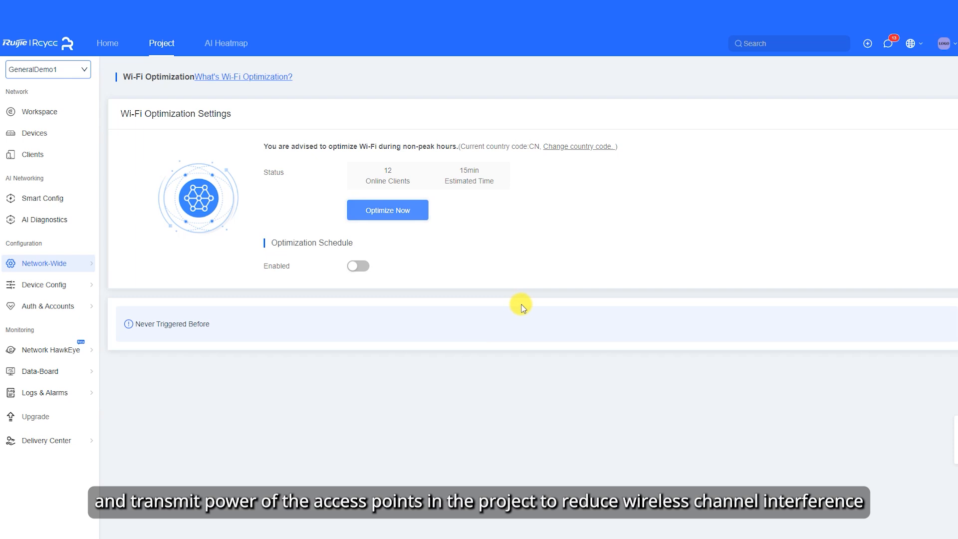
{"action": "left_click", "coordinate": [387, 210]}
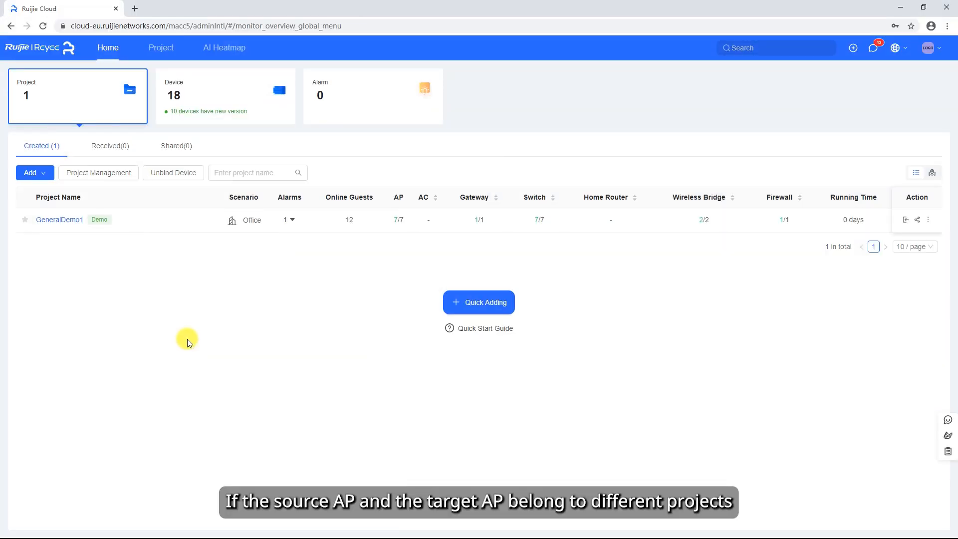
Open the GeneralDemo1 project from the Home project list.
{"action": "left_click", "coordinate": [60, 220]}
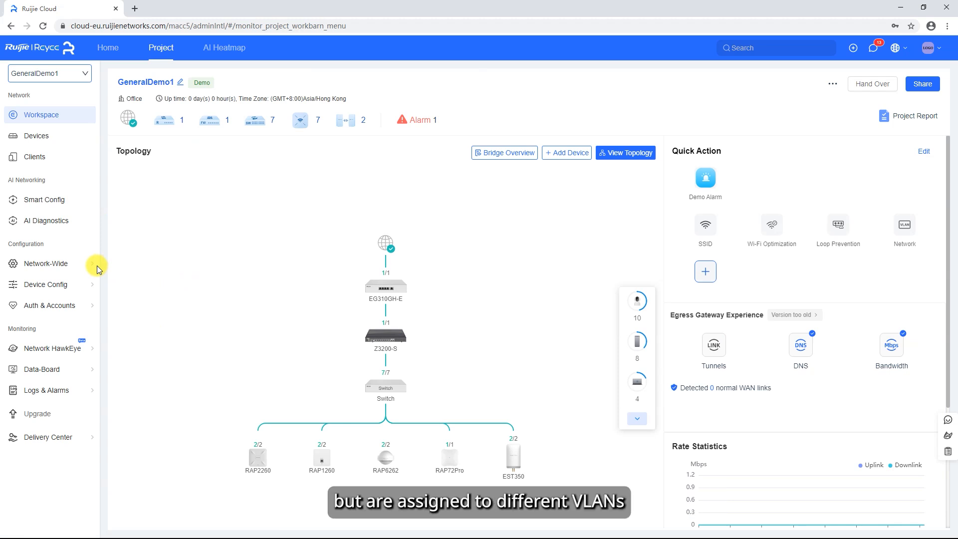
In AI Roaming's L2 L3 Roaming tab, switch L3 Roaming on for the test SSID and save.
{"action": "left_click", "coordinate": [225, 310]}
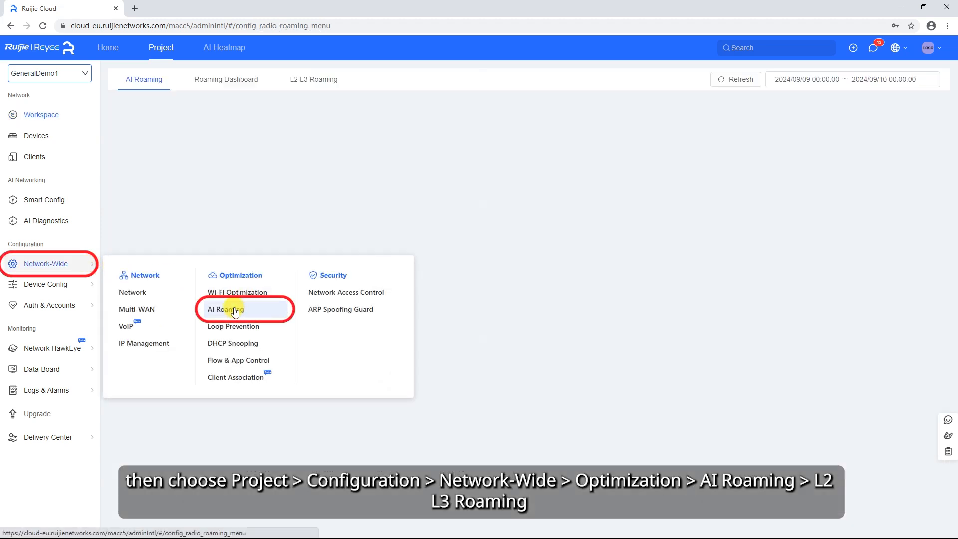
{"action": "left_click", "coordinate": [225, 309]}
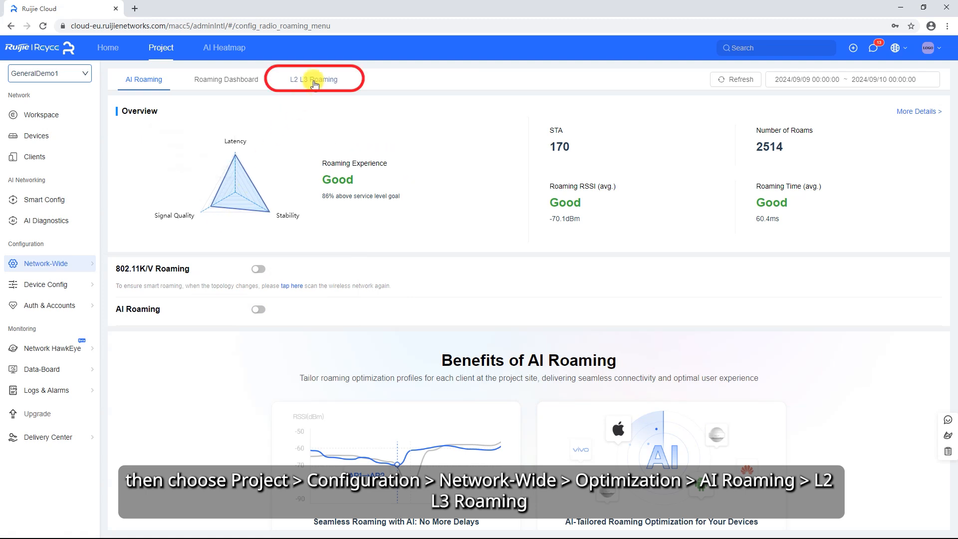
{"action": "left_click", "coordinate": [314, 79]}
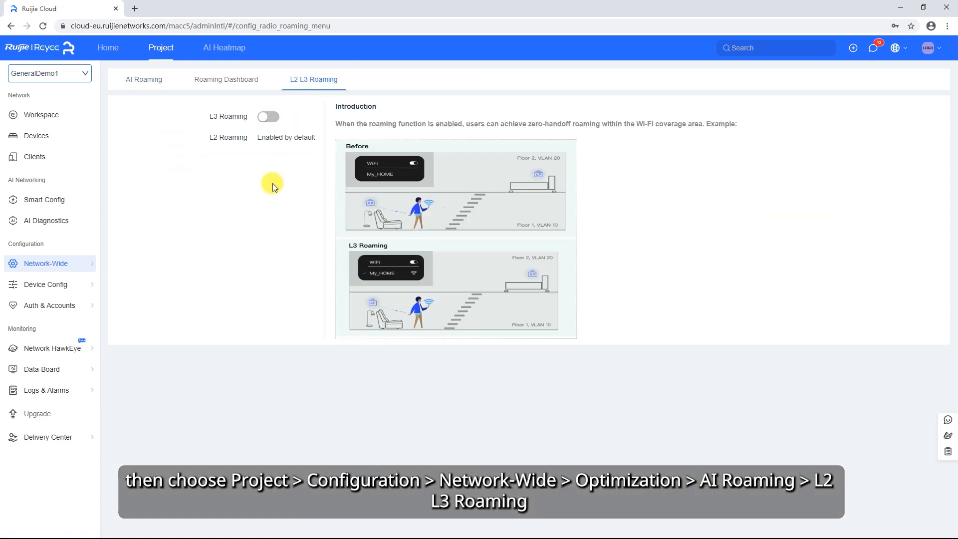
{"action": "left_click", "coordinate": [267, 117]}
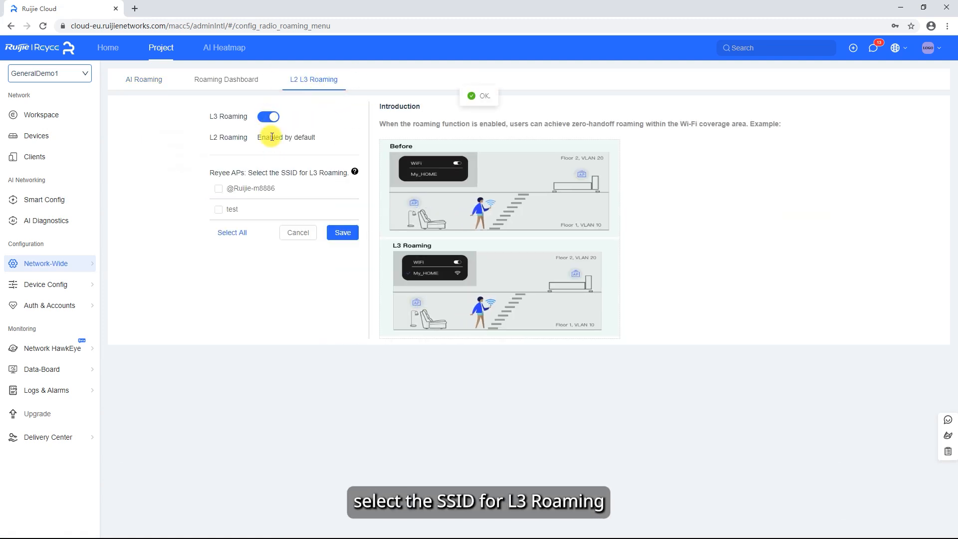
{"action": "left_click", "coordinate": [218, 209]}
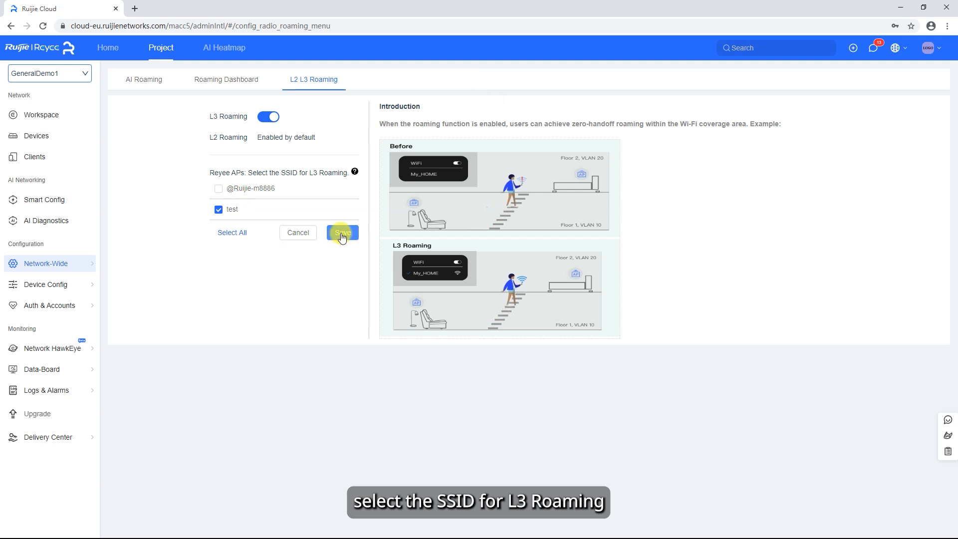
{"action": "left_click", "coordinate": [343, 232]}
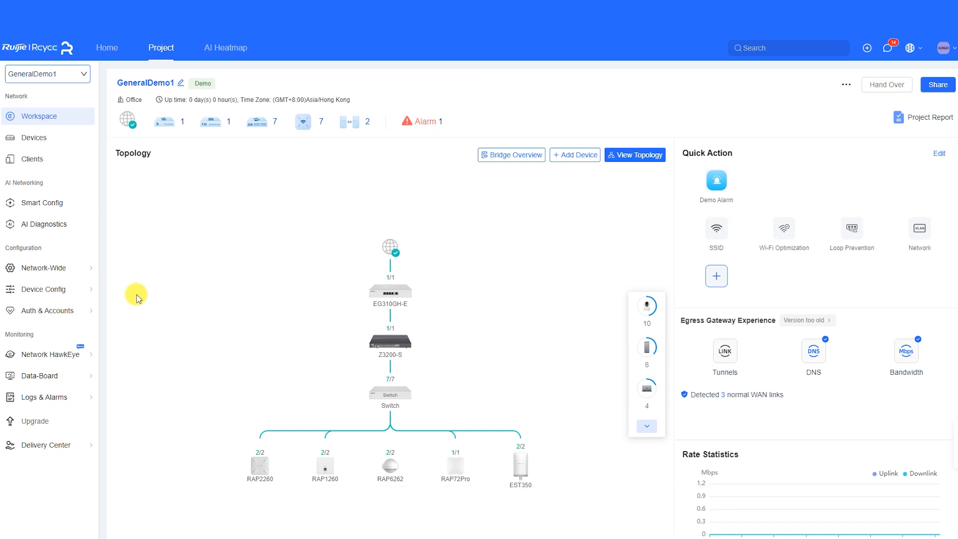
On the Switch Interface page, set port Gi3 to Trunk with allowed VLANs 1,70.
{"action": "left_click", "coordinate": [42, 289]}
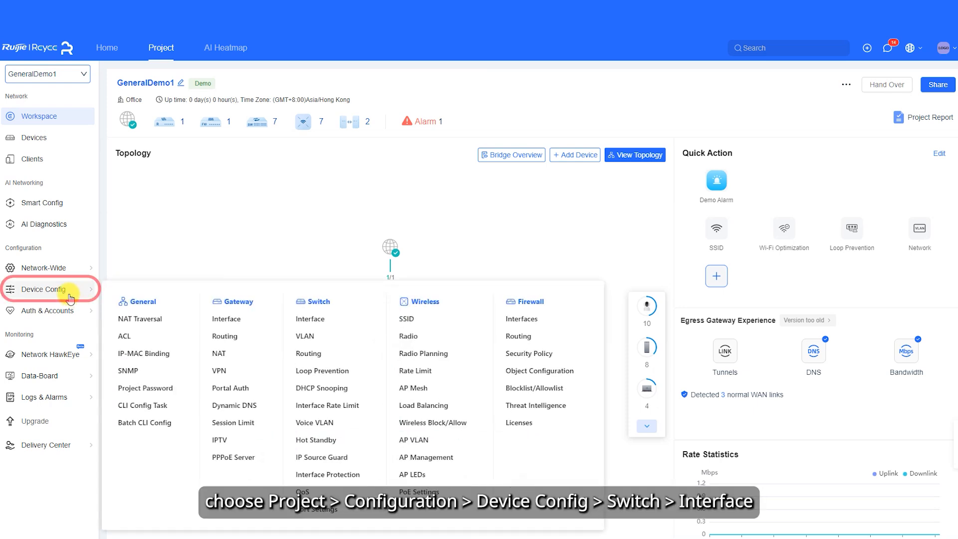
{"action": "left_click", "coordinate": [310, 318]}
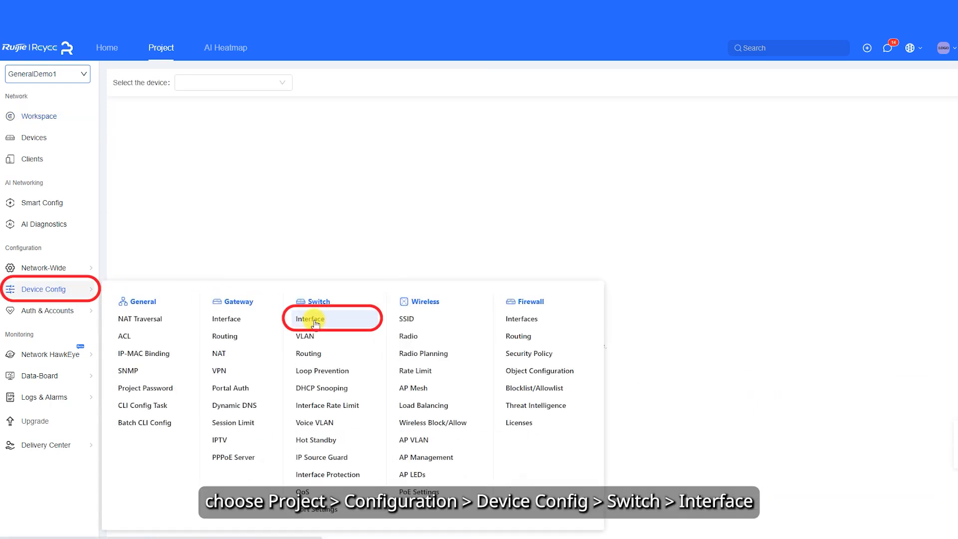
{"action": "left_click", "coordinate": [310, 318]}
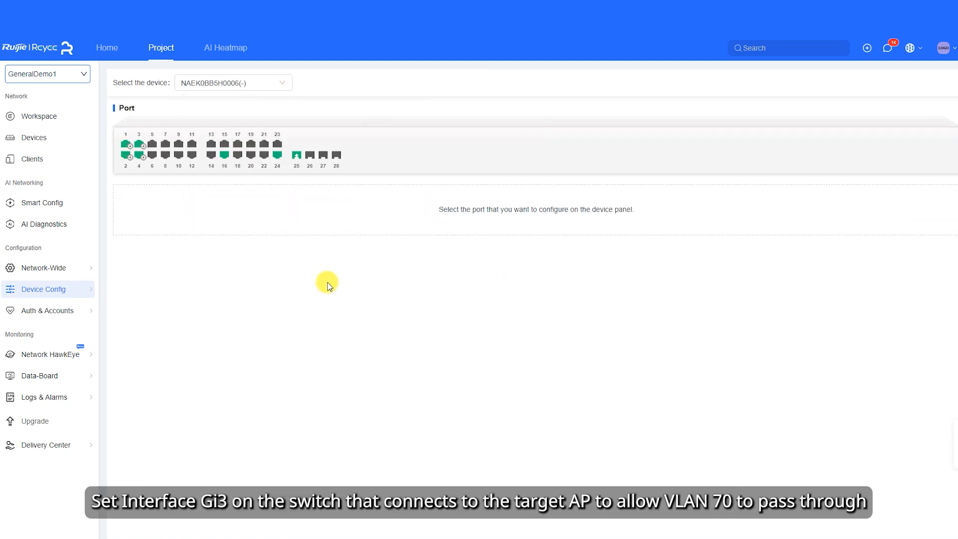
{"action": "left_click", "coordinate": [138, 145]}
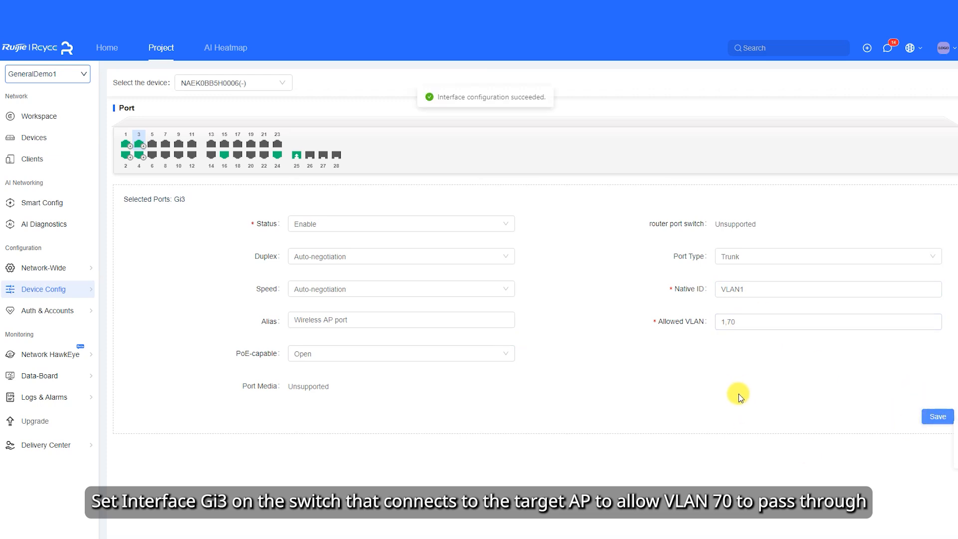
{"action": "left_click", "coordinate": [40, 114]}
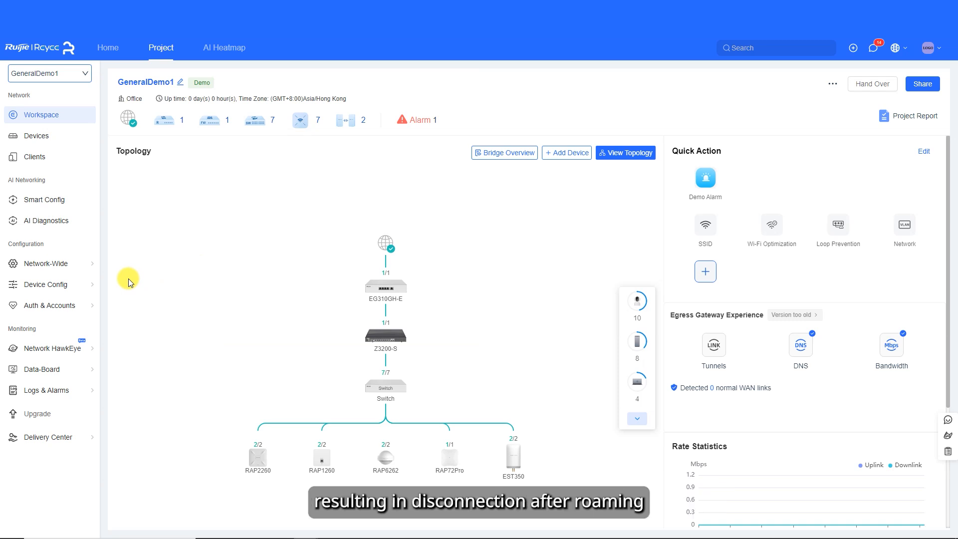
Switch on DHCP Snooping Status and mark port Gi3 as trusted.
{"action": "left_click", "coordinate": [45, 284]}
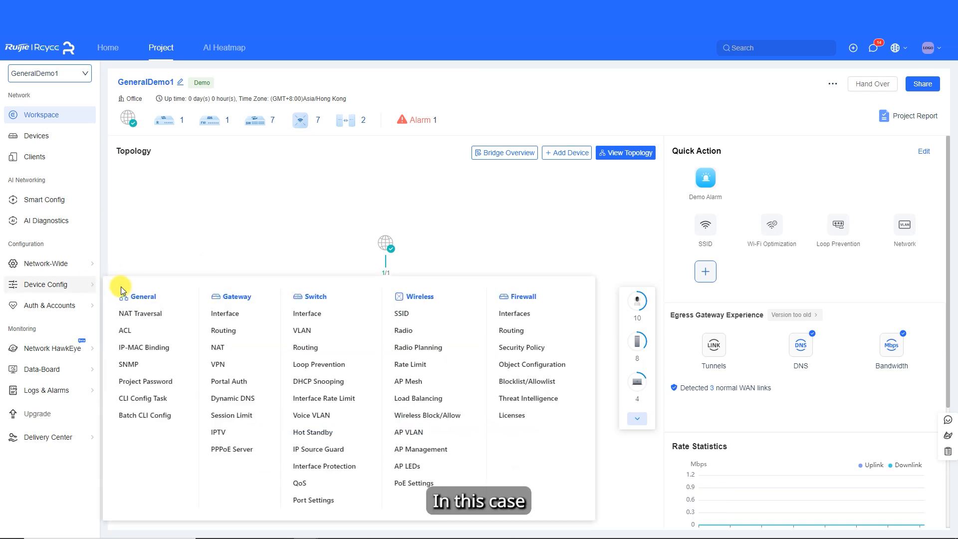
{"action": "left_click", "coordinate": [318, 381]}
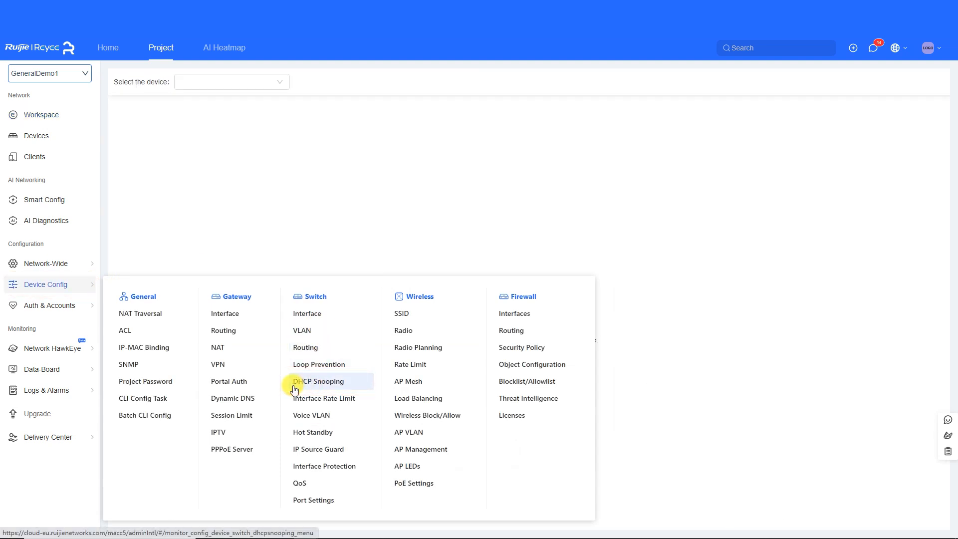
{"action": "left_click", "coordinate": [318, 380]}
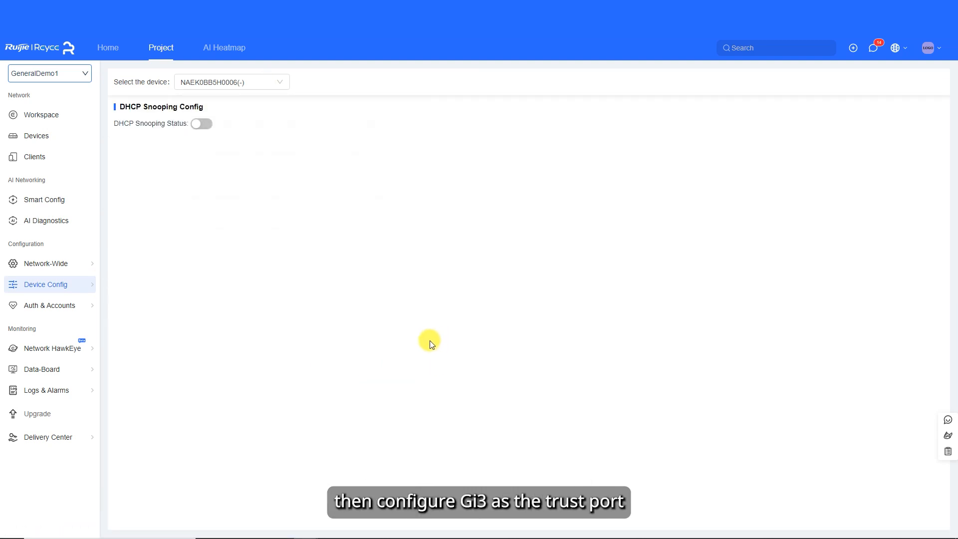
{"action": "left_click", "coordinate": [201, 122]}
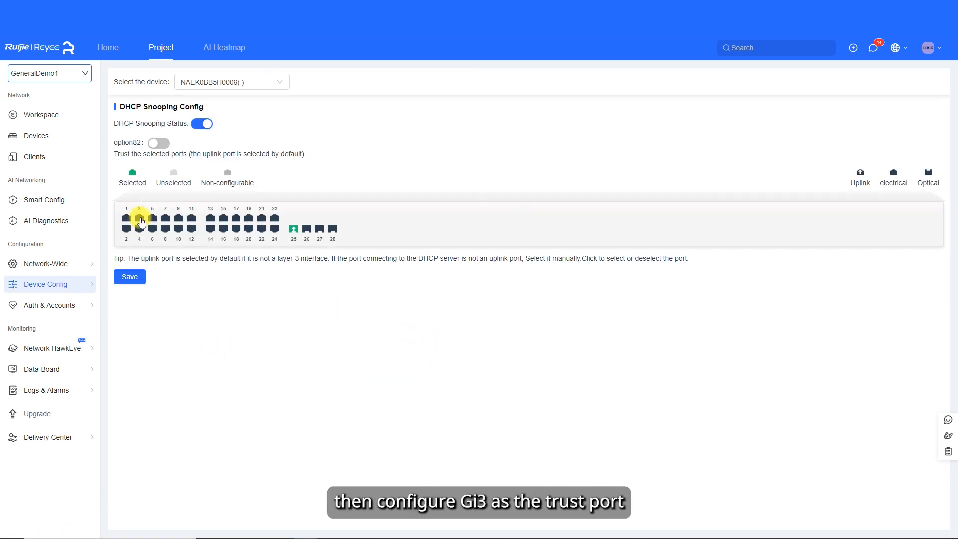
{"action": "left_click", "coordinate": [129, 277]}
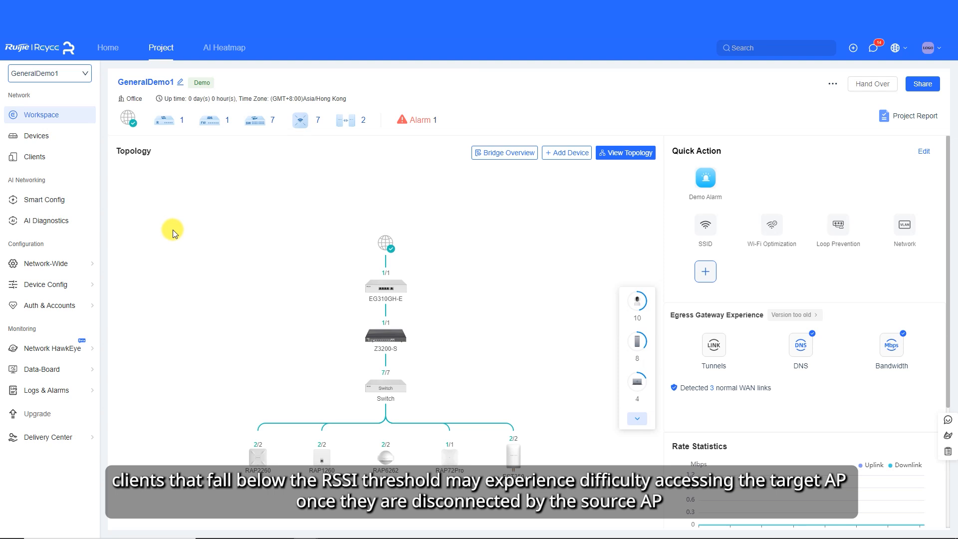
Slide the 2.4GHz Offline Threshold to Disabled in the wireless Radio settings.
{"action": "left_click", "coordinate": [43, 284]}
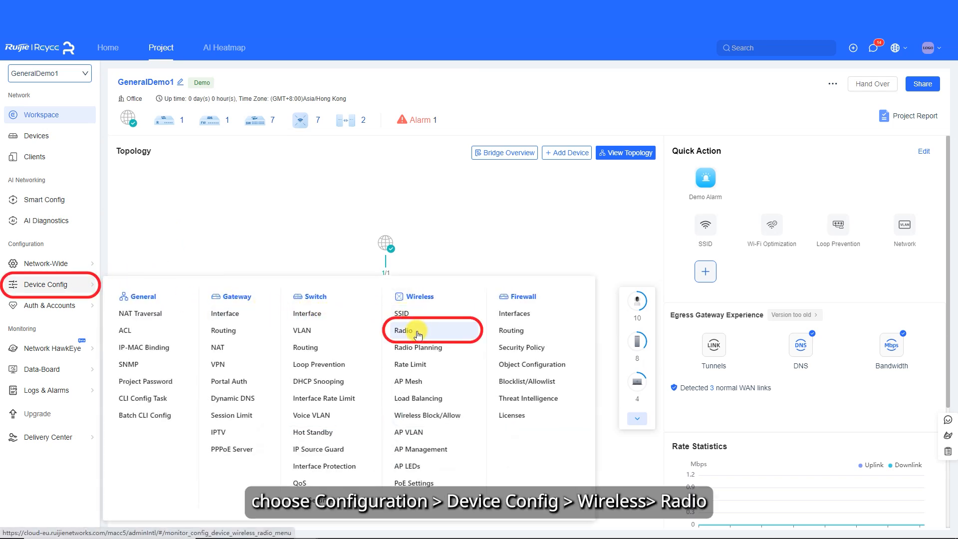
{"action": "left_click", "coordinate": [403, 330]}
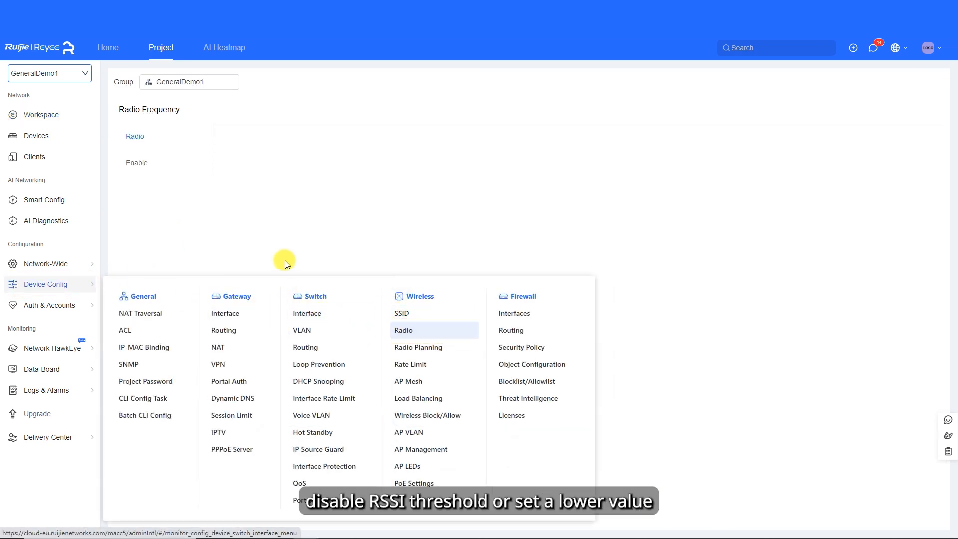
{"action": "left_click", "coordinate": [403, 329]}
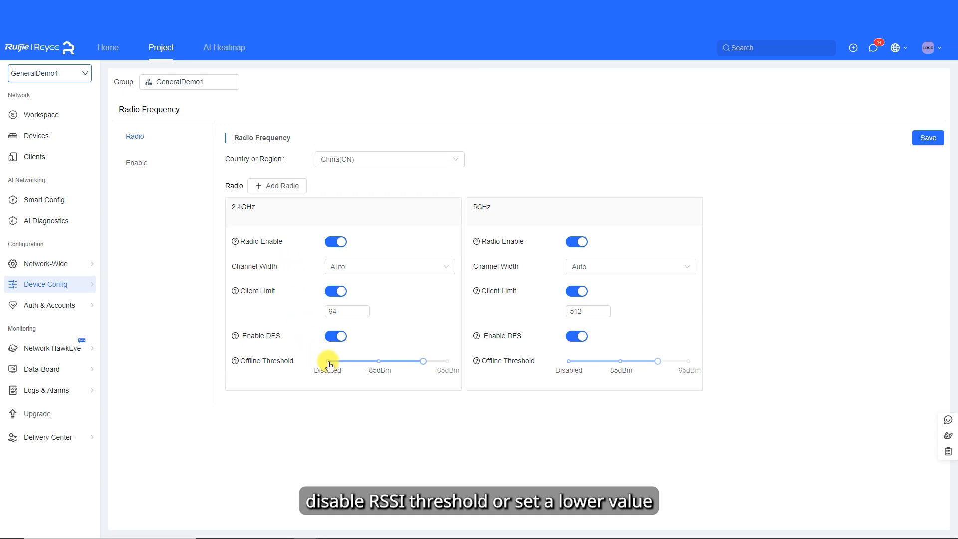
{"action": "left_click_drag", "start_coordinate": [424, 361], "coordinate": [327, 361]}
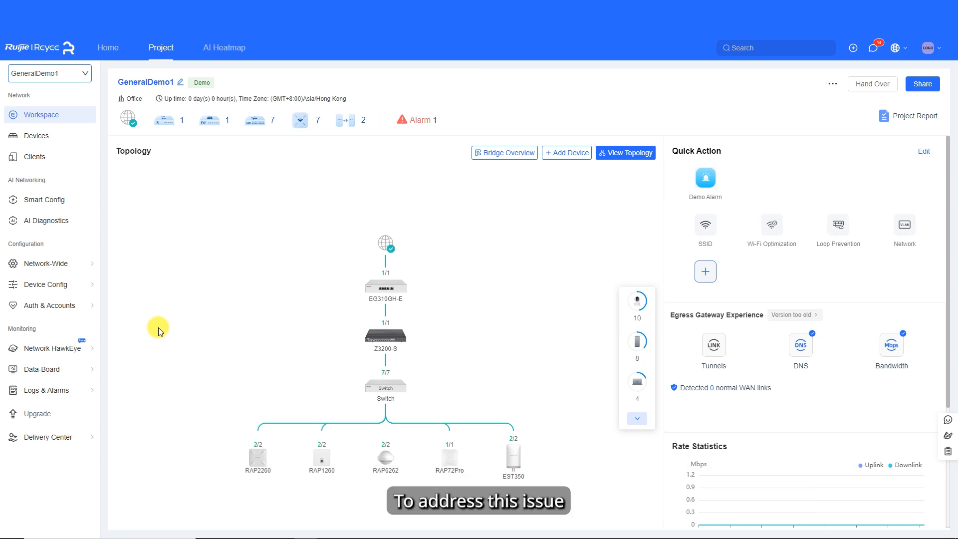
Enter 512 as the 2.4GHz Client Limit in the wireless Radio settings.
{"action": "left_click", "coordinate": [46, 284]}
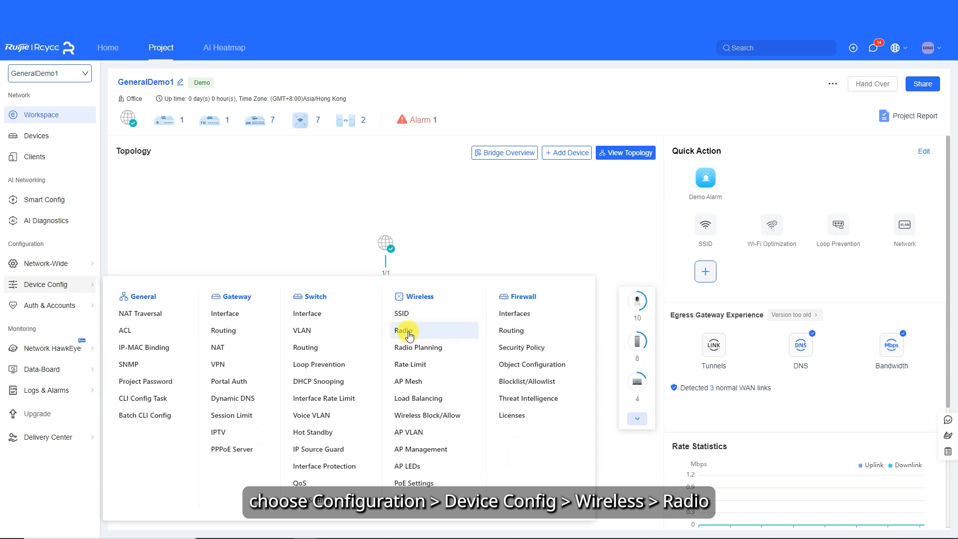
{"action": "left_click", "coordinate": [403, 329]}
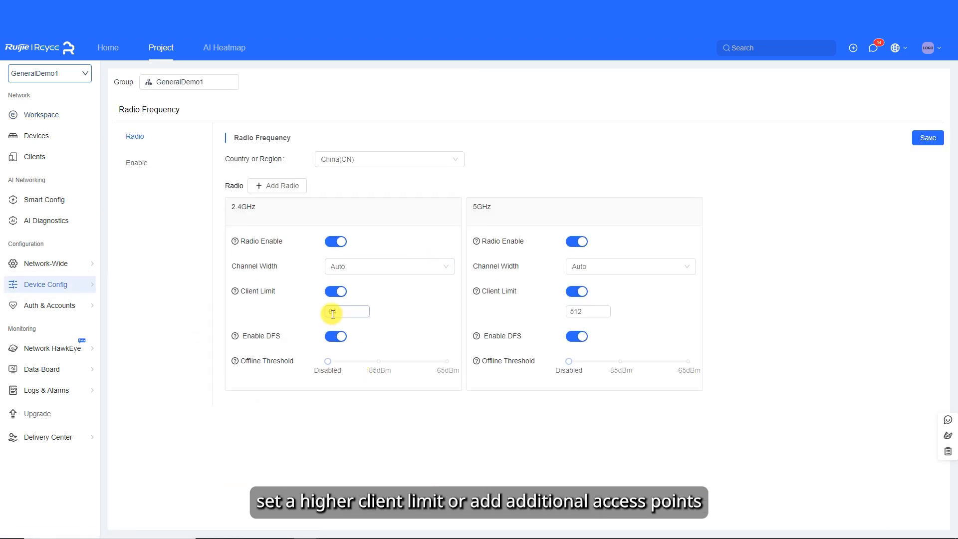
{"action": "type", "text": "512"}
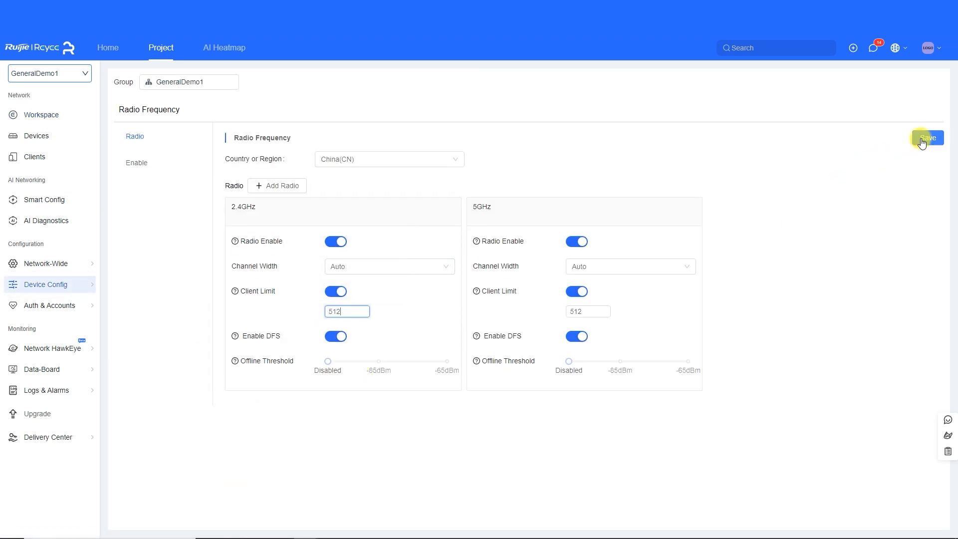